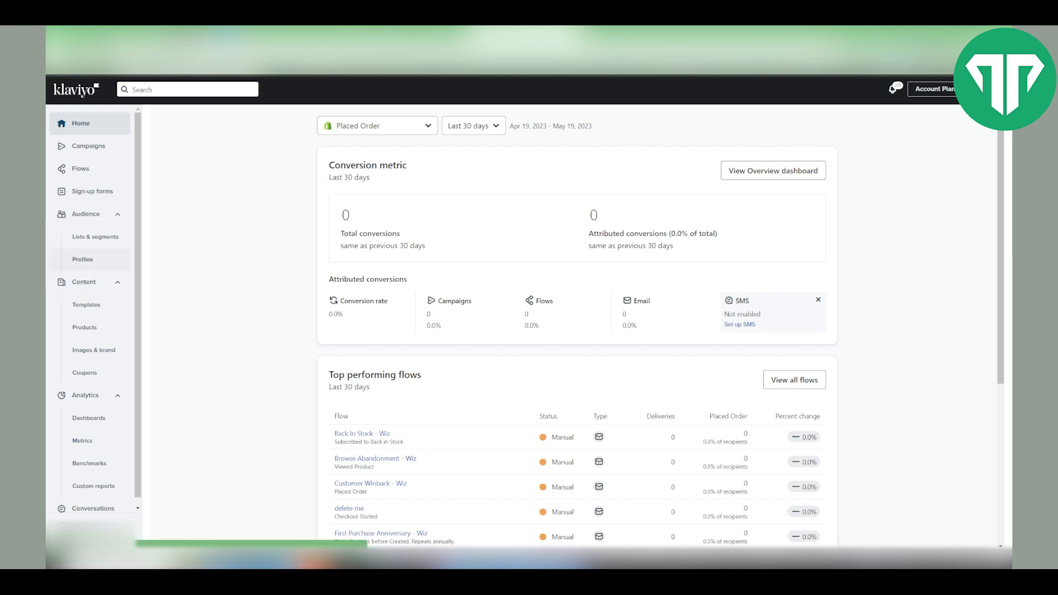
- Reach the customer's profile from Audience > Profiles and bring up its Delete Profile prompt
left_click(82, 259)
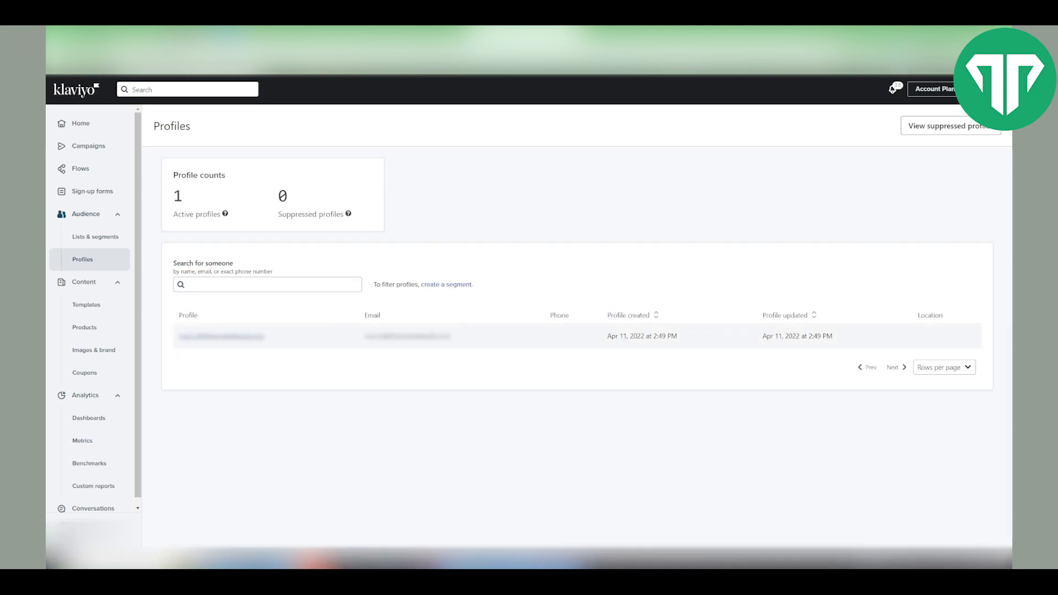
left_click(221, 336)
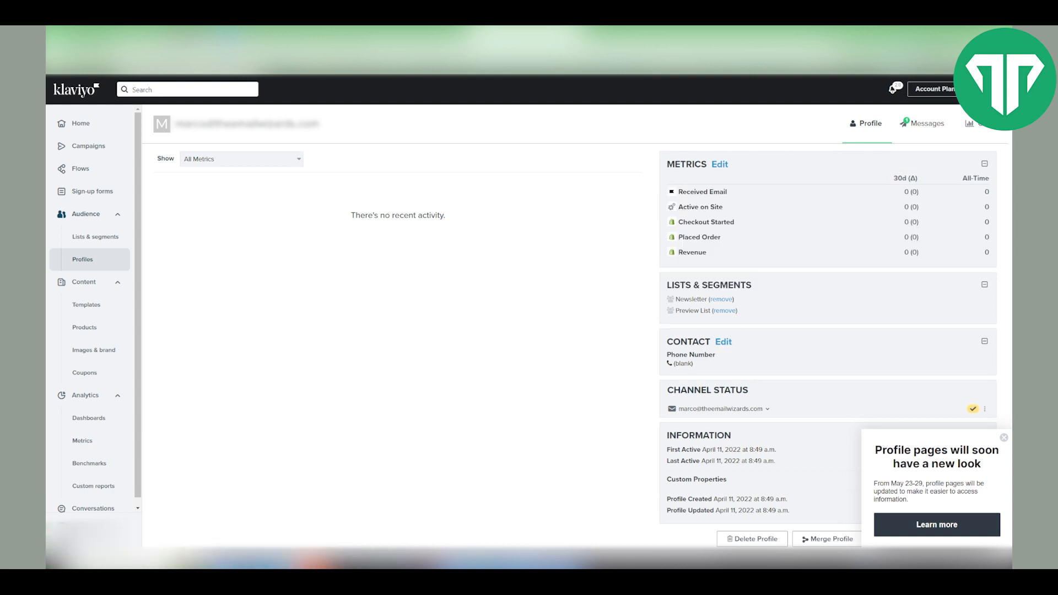
left_click(1003, 437)
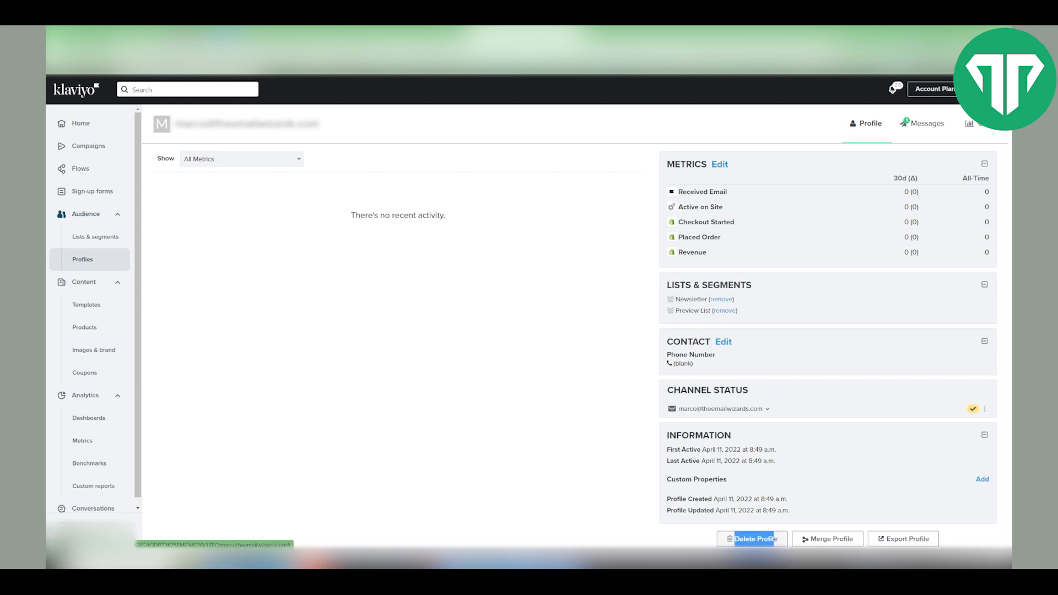
left_click(751, 539)
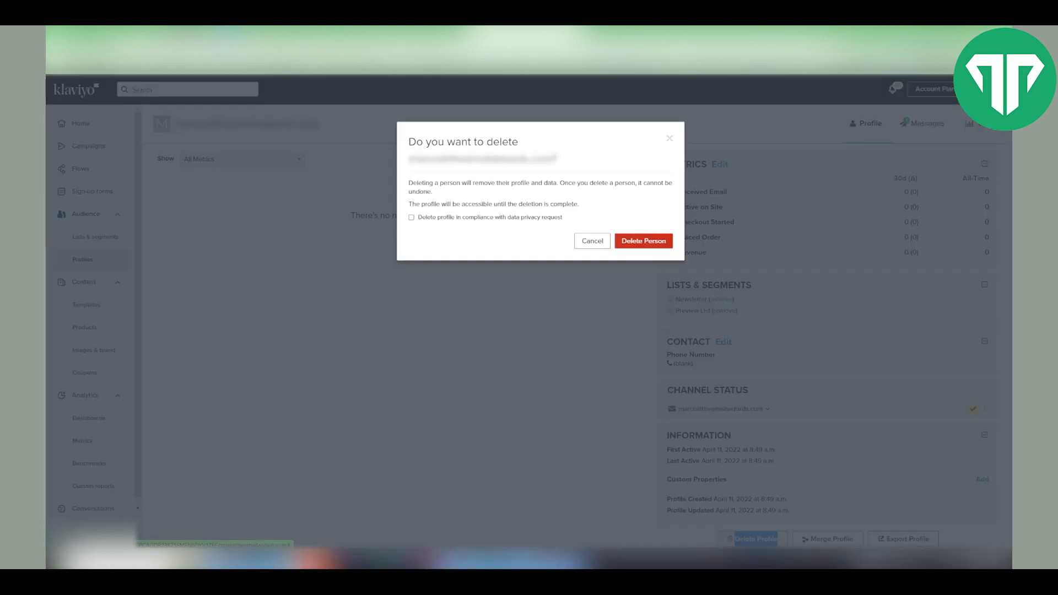
- Delete the profile as a data privacy request via Delete Person, then return to Home
double_click(434, 183)
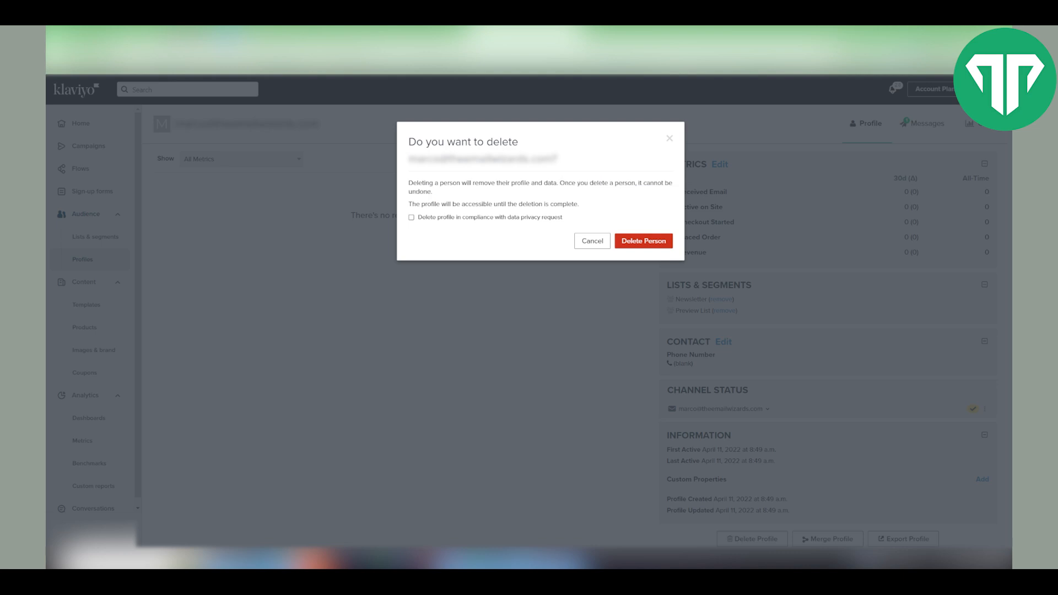
left_click(411, 218)
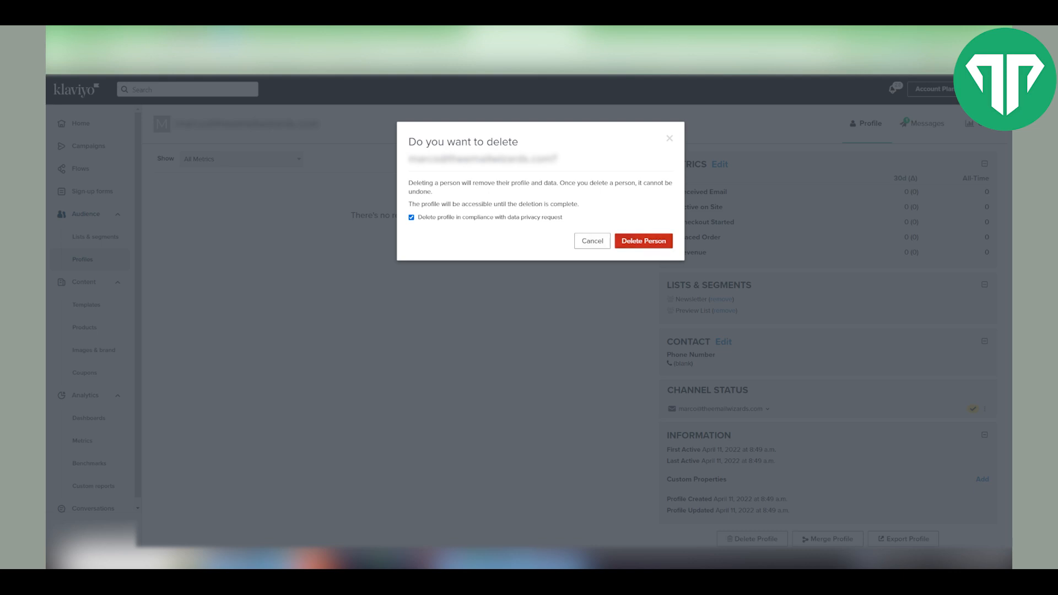
left_click(590, 242)
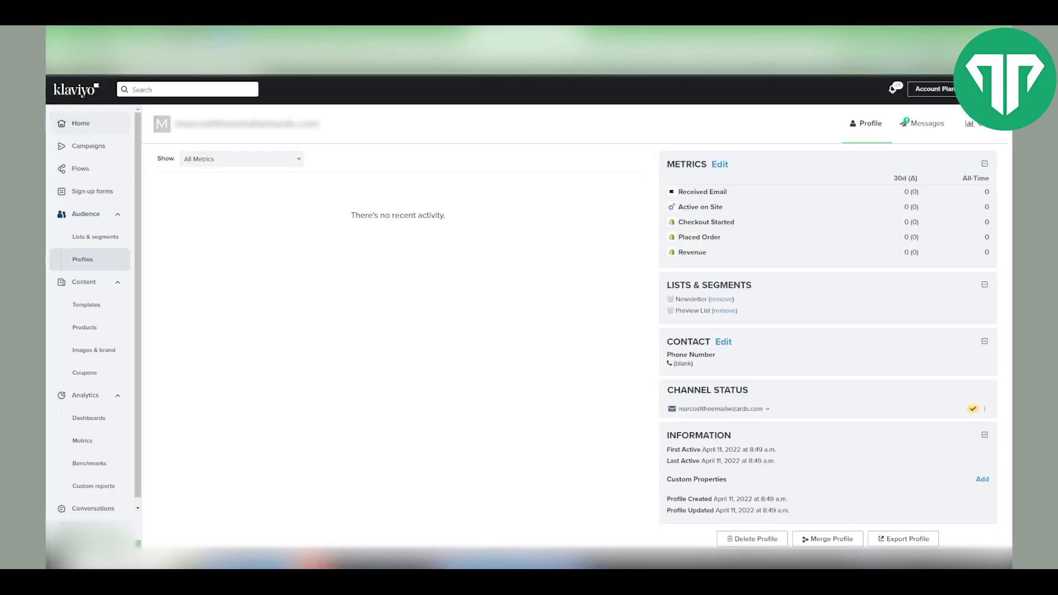
left_click(80, 122)
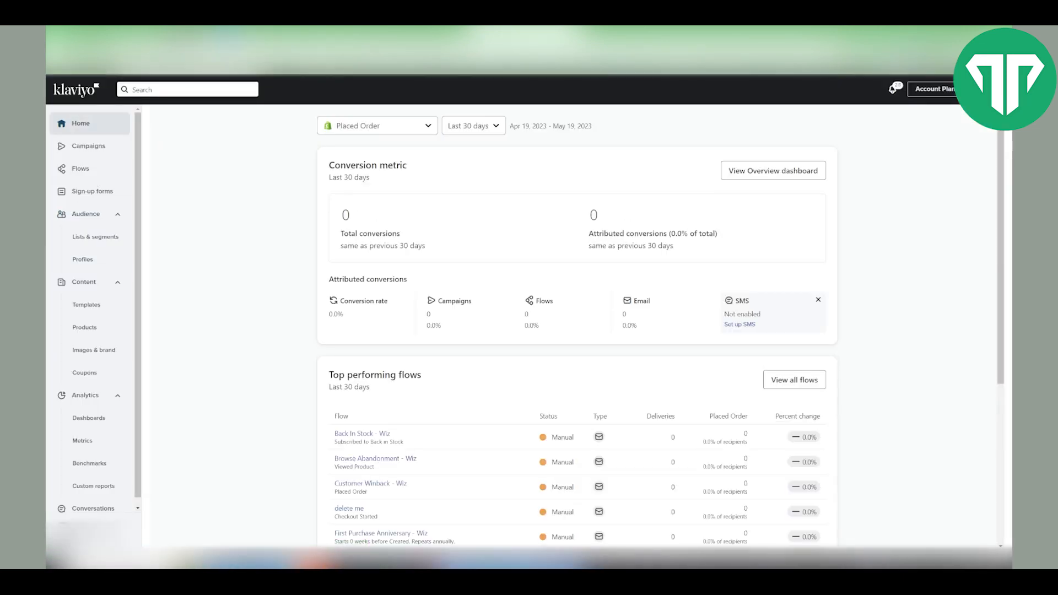